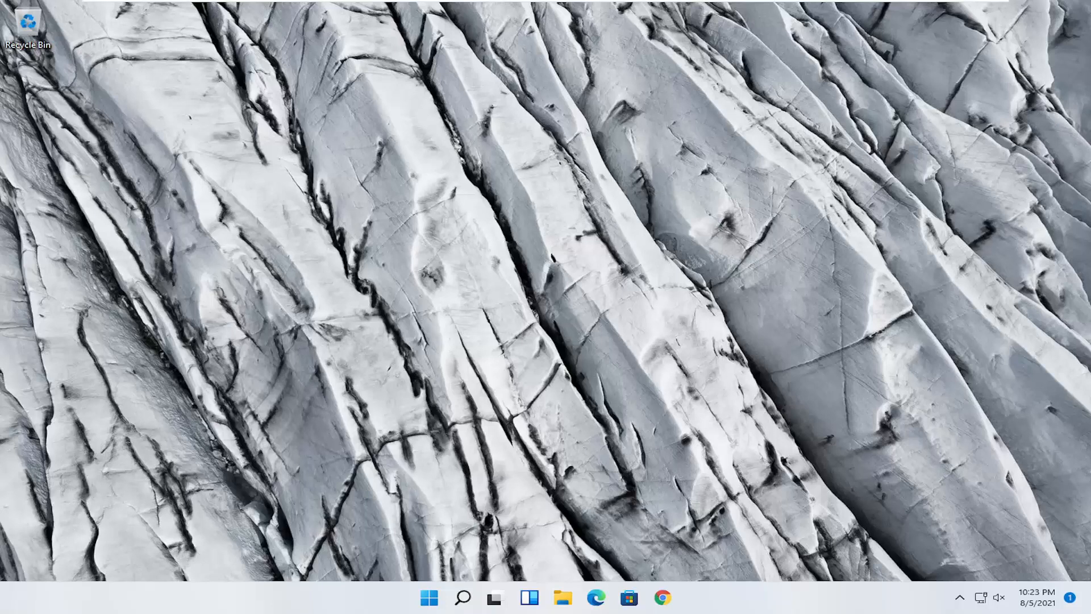
{"action": "mouse_move", "coordinate": [580, 199]}
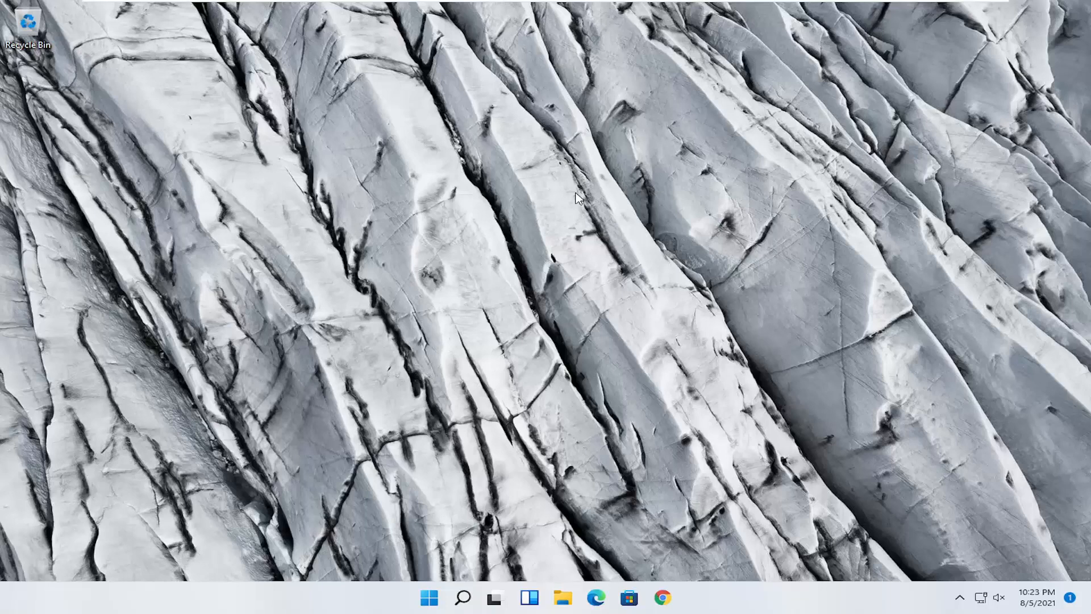
- Launch Google Chrome from the taskbar
{"action": "left_click", "coordinate": [661, 597]}
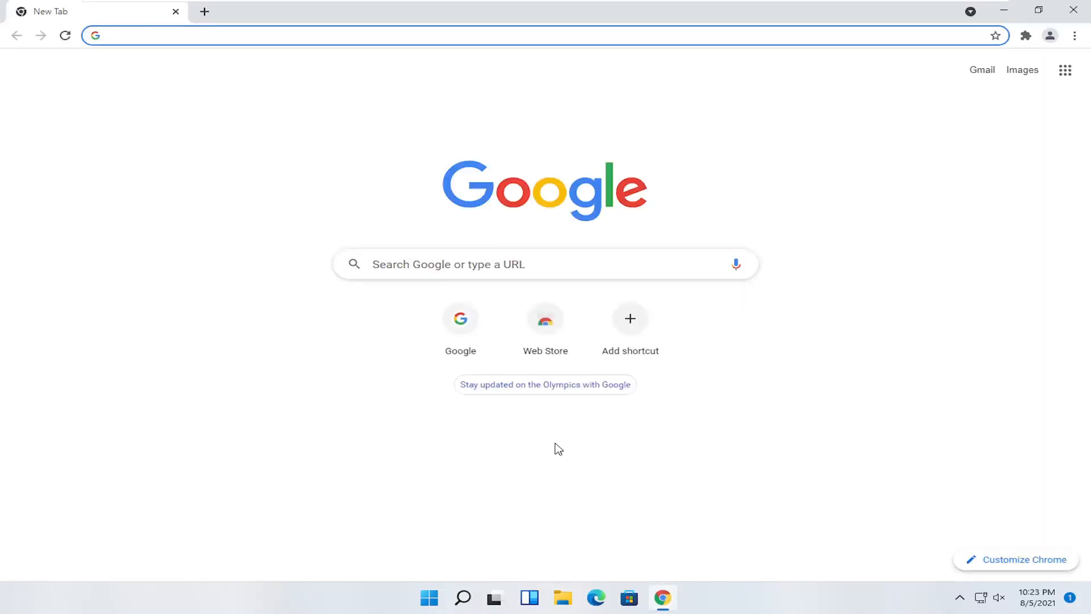
{"action": "mouse_move", "coordinate": [221, 107]}
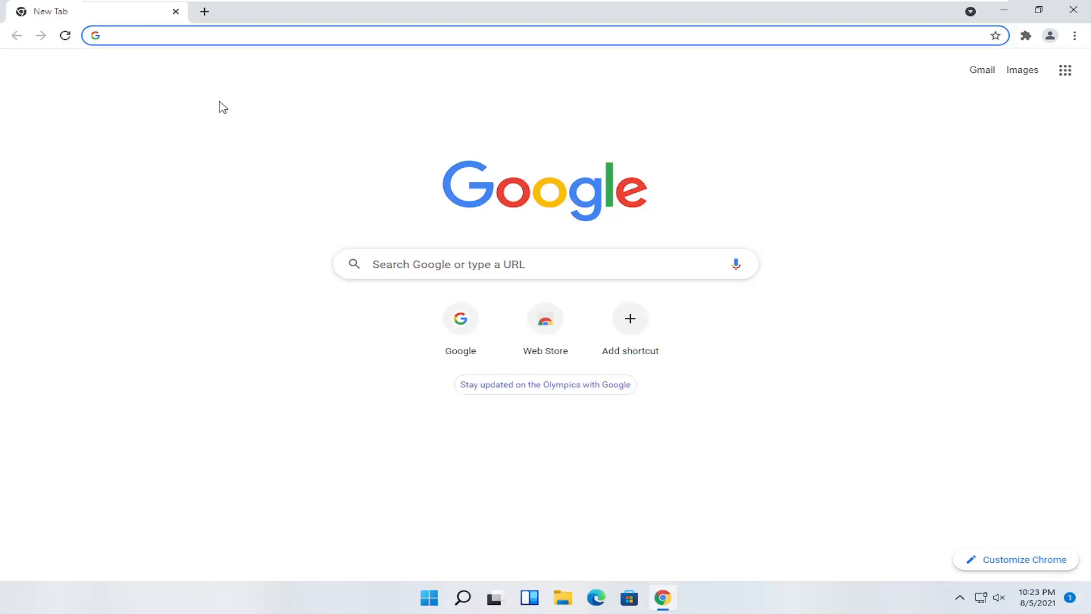
- Search Google for 'canon printer drivers' and open Canon U.S.A.'s Drivers & Downloads result
{"action": "type", "text": "canon printer drivers"}
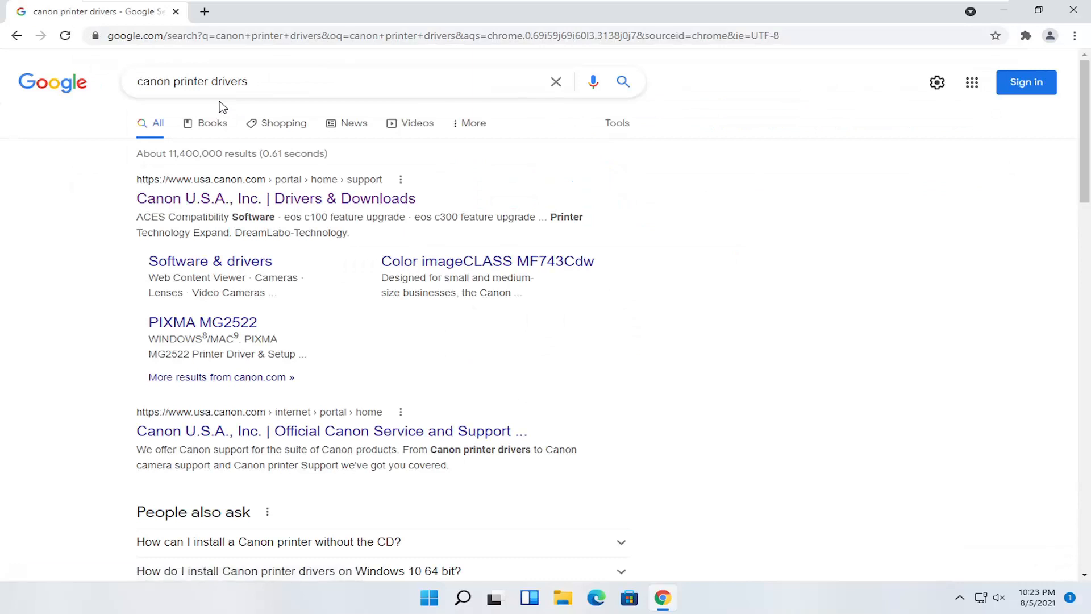
{"action": "left_click", "coordinate": [275, 198]}
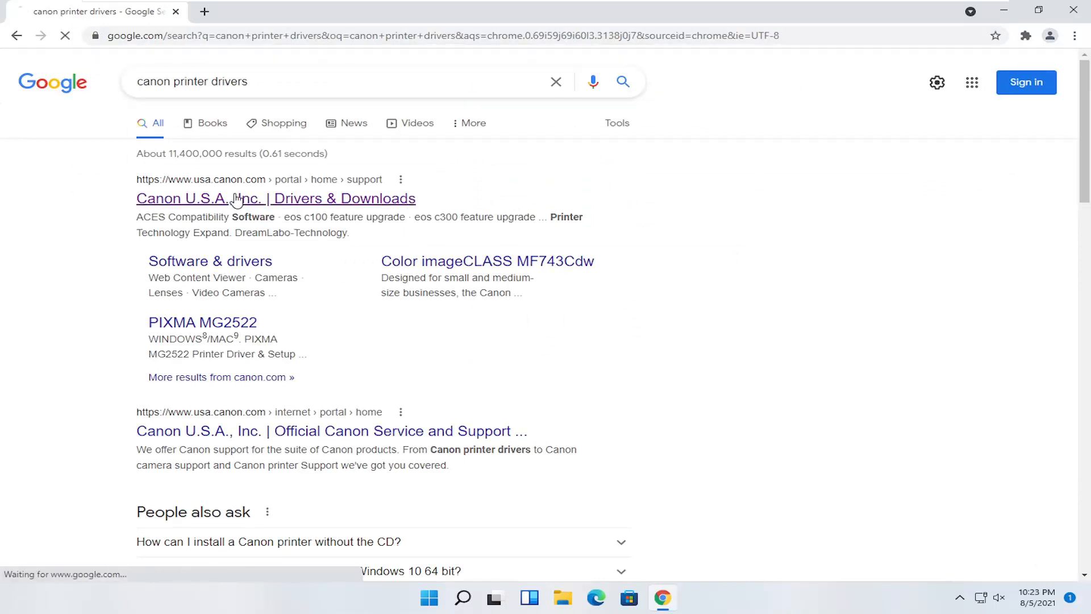
- Navigate Printers > PIXMA > G Series and open the PIXMA G6020 support page
{"action": "left_click", "coordinate": [275, 198]}
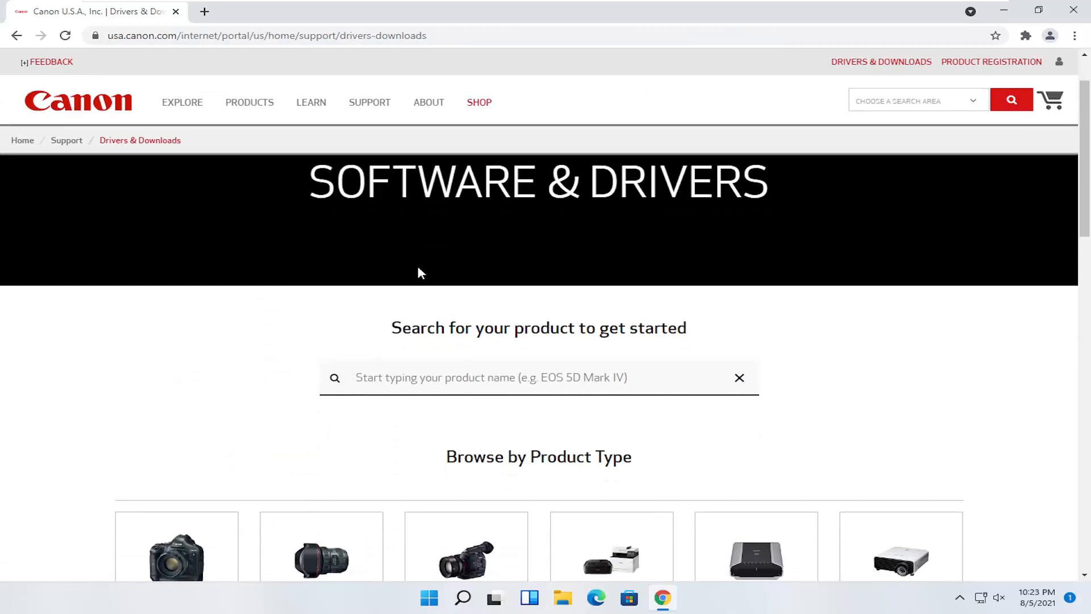
{"action": "scroll", "scroll_direction": "down", "scroll_amount": 3}
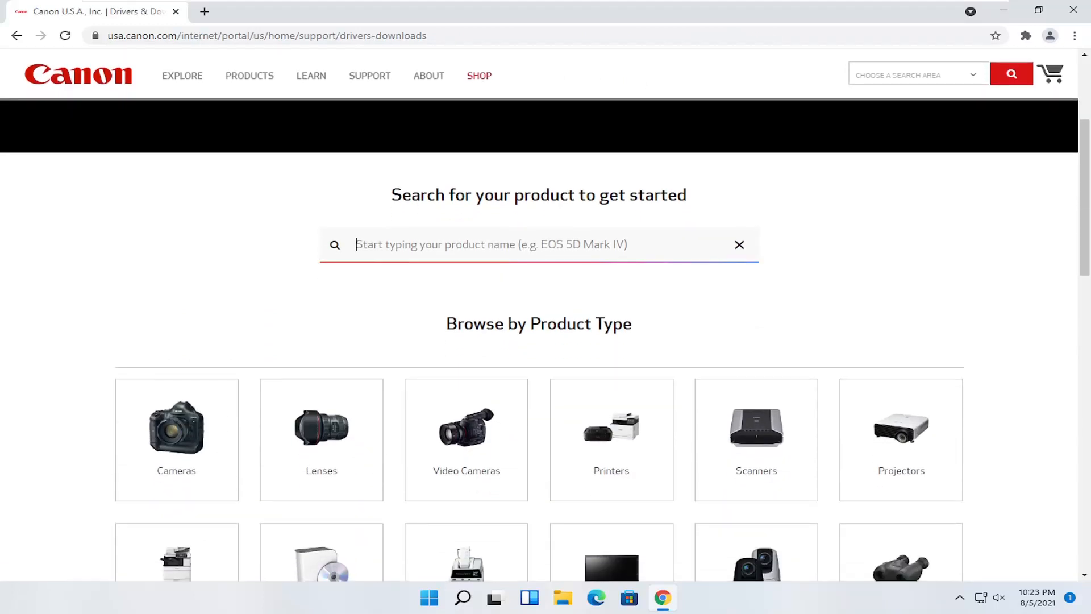
{"action": "scroll", "scroll_direction": "down", "scroll_amount": 3}
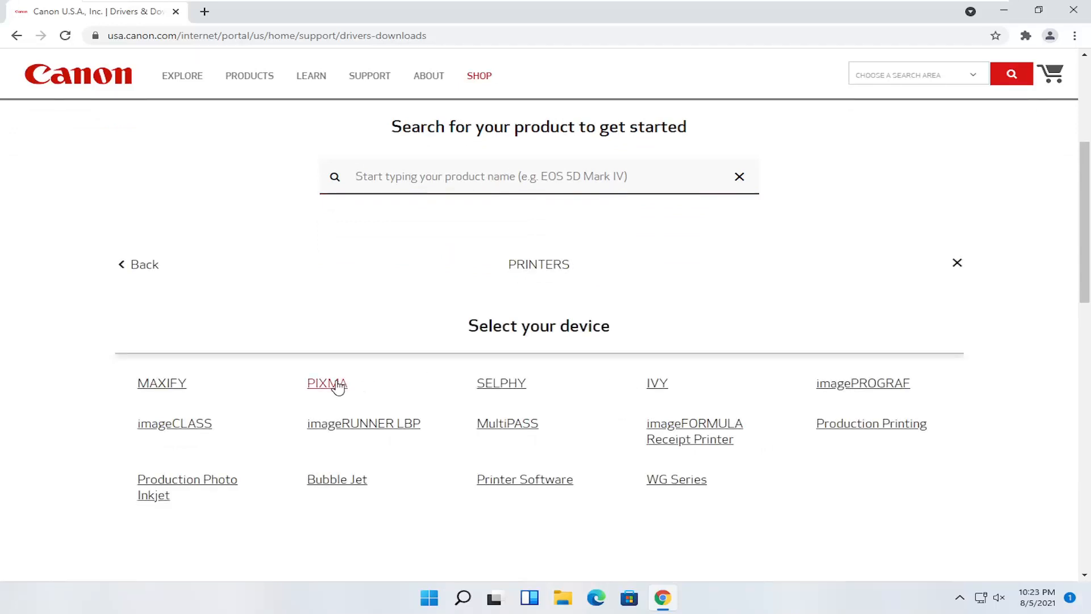
{"action": "left_click", "coordinate": [326, 383]}
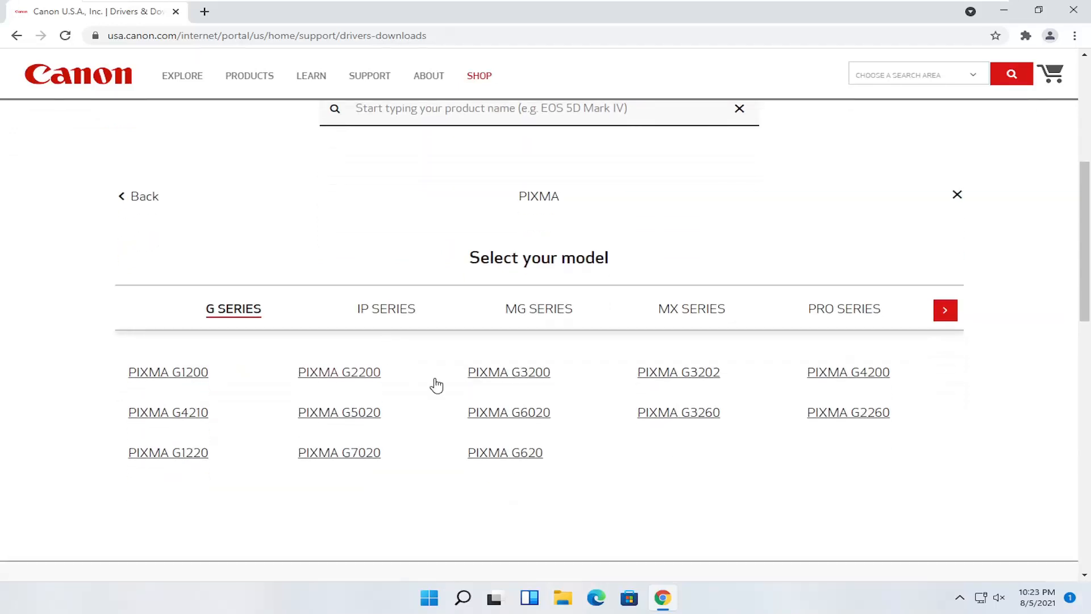
{"action": "mouse_move", "coordinate": [339, 372]}
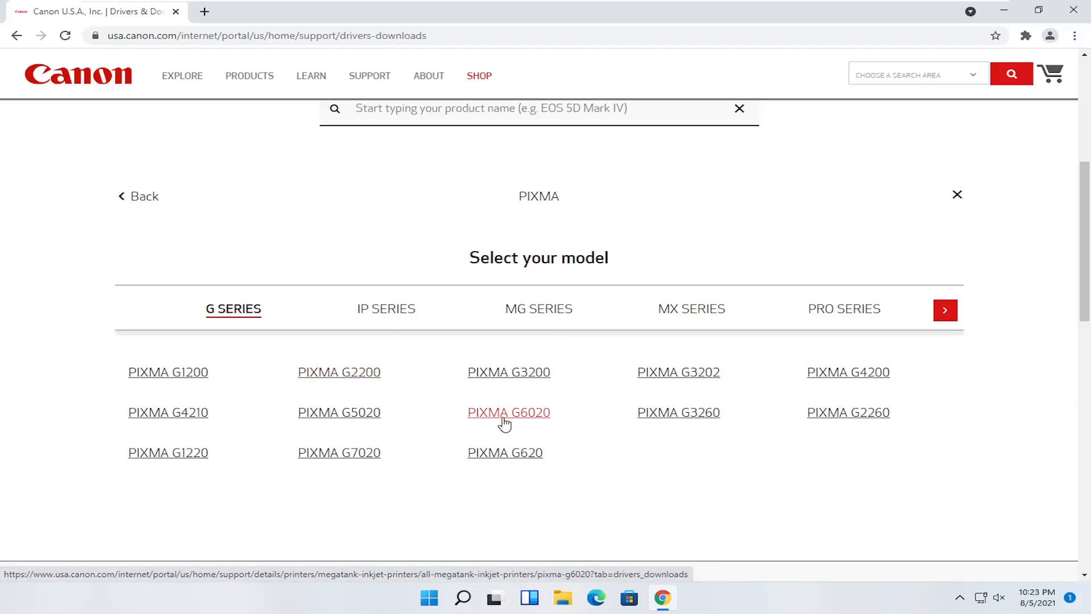
{"action": "left_click", "coordinate": [509, 412]}
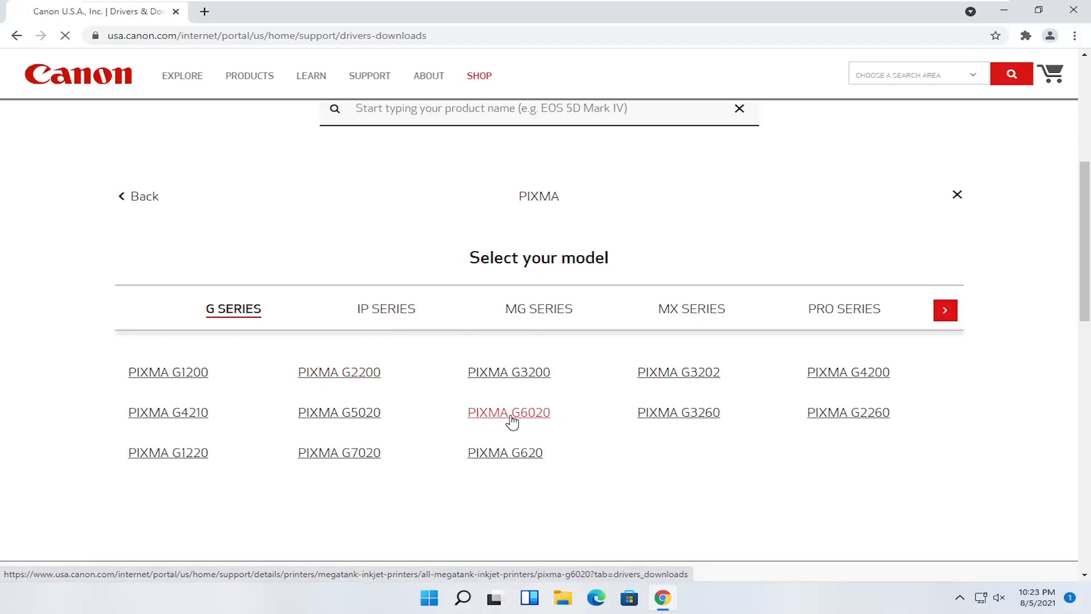
- Download the G6000 series Full Driver & Software Package for Windows and run the installer
{"action": "left_click", "coordinate": [509, 412]}
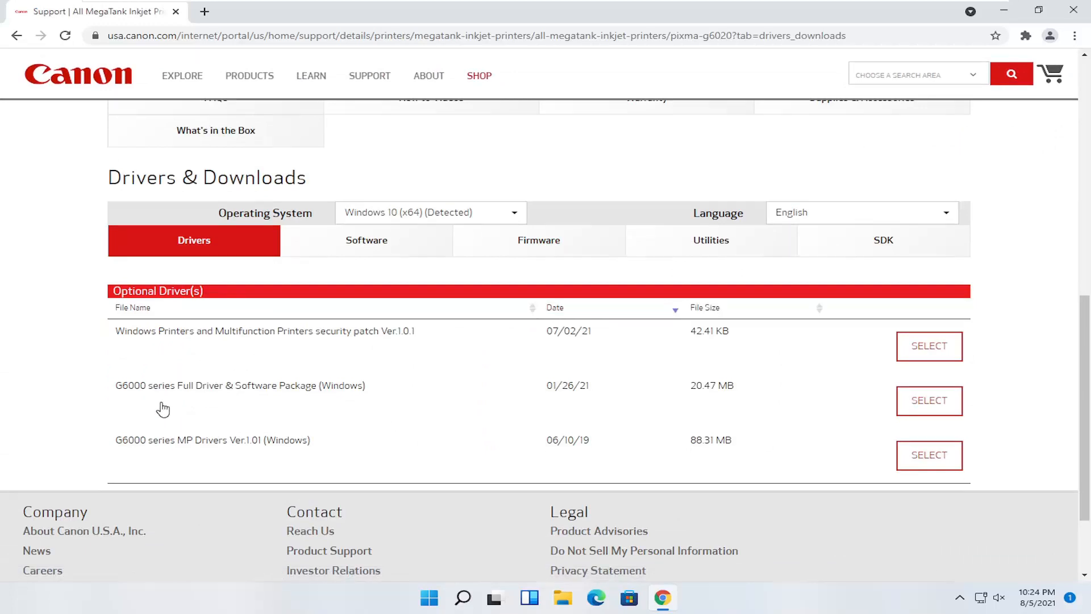
{"action": "mouse_move", "coordinate": [356, 386]}
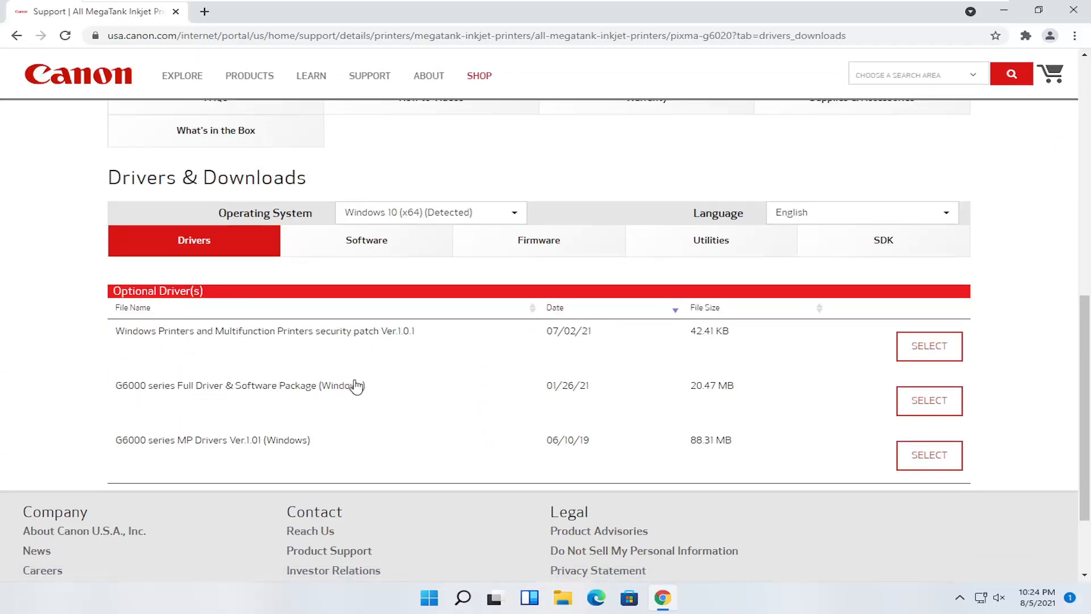
{"action": "mouse_move", "coordinate": [562, 388]}
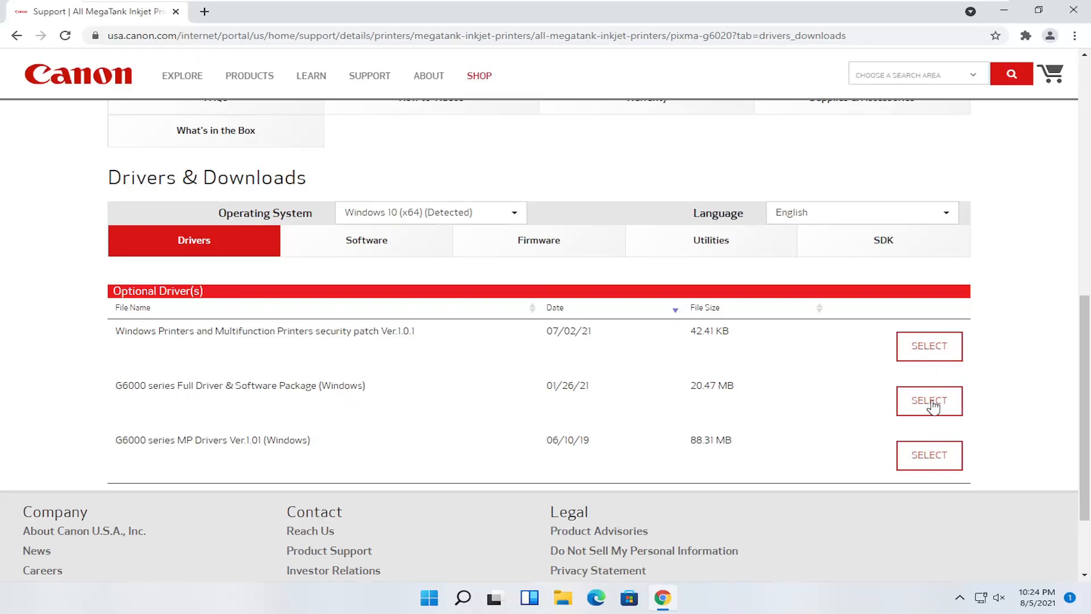
{"action": "left_click", "coordinate": [929, 400]}
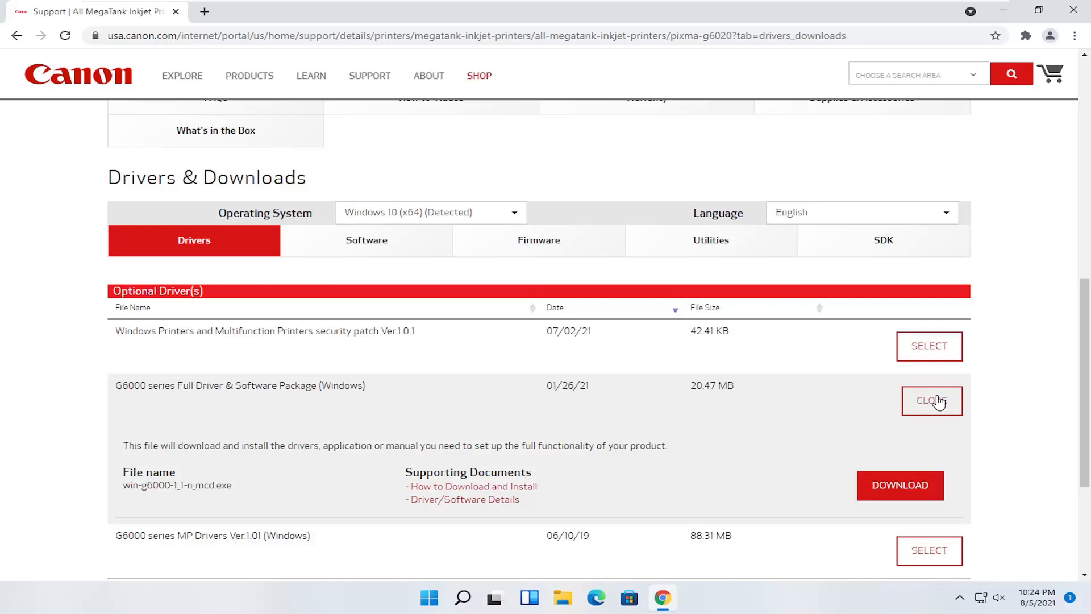
{"action": "left_click", "coordinate": [899, 485]}
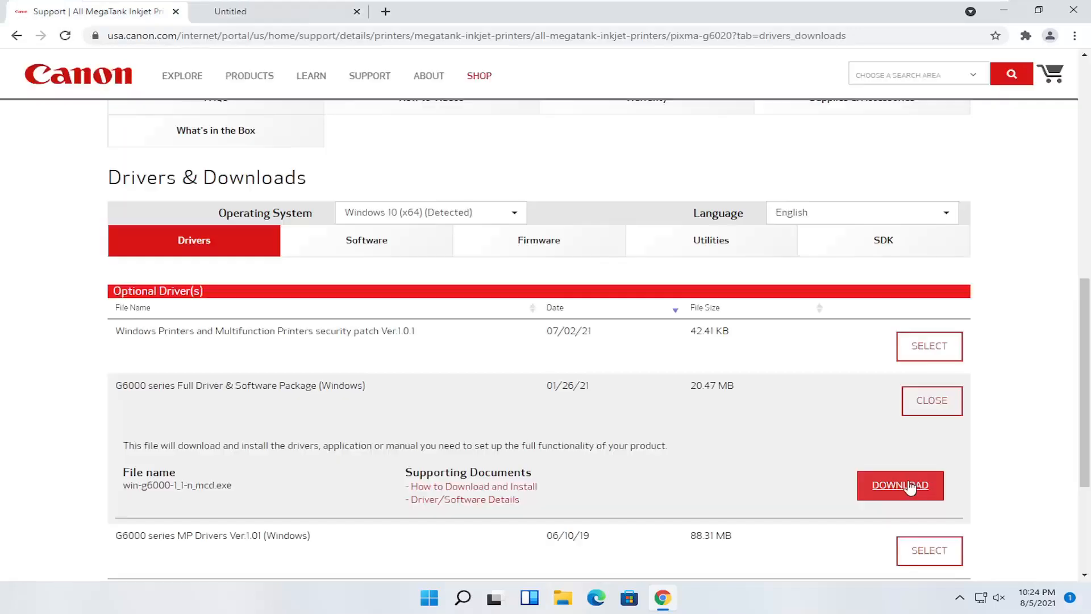
{"action": "left_click", "coordinate": [900, 485]}
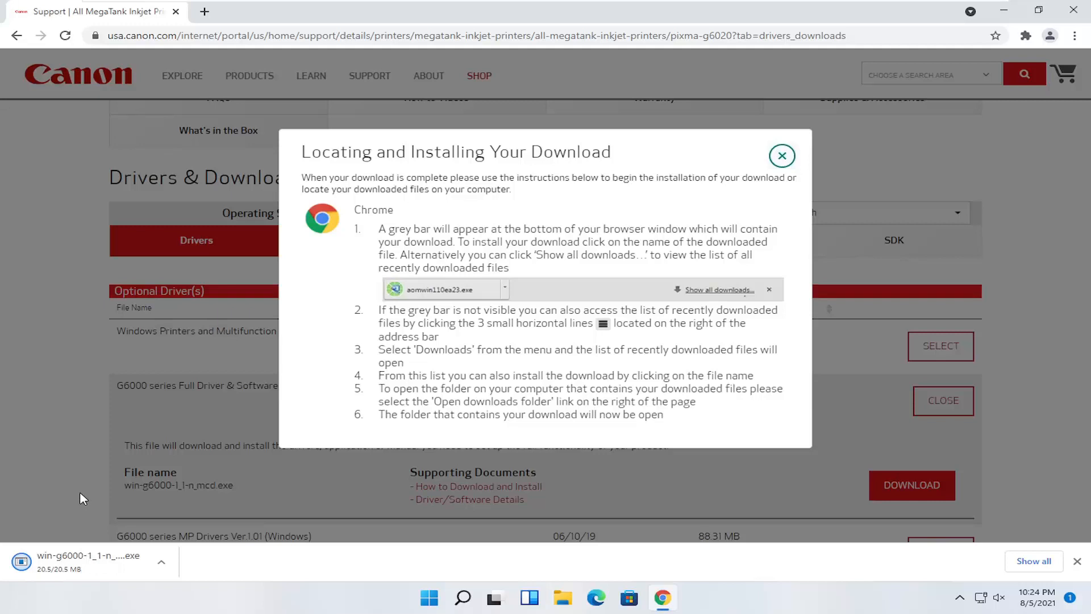
{"action": "left_click", "coordinate": [89, 561]}
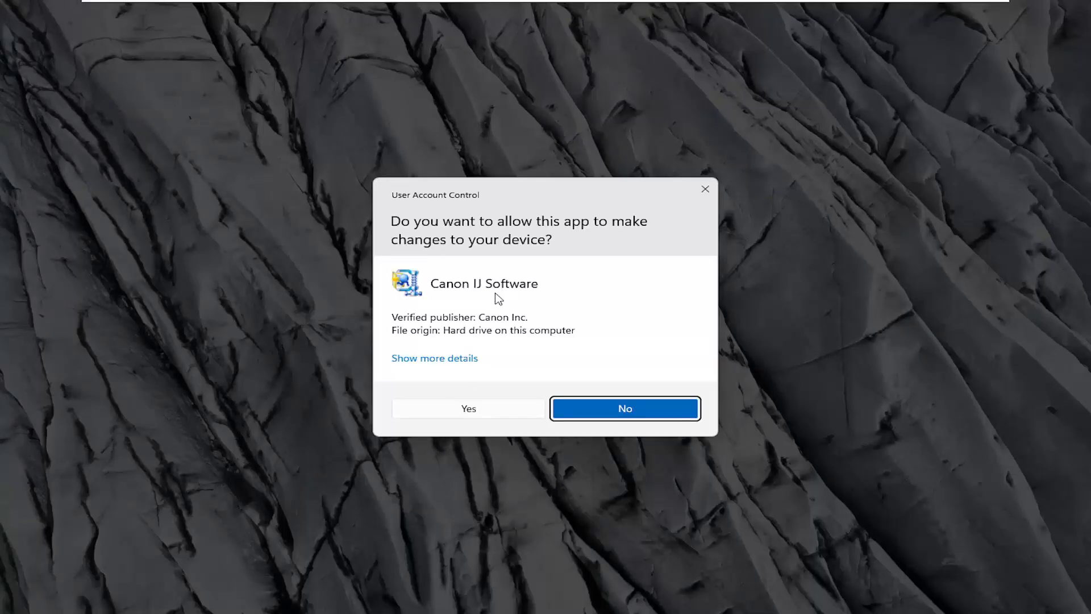
- Allow Canon IJ Software through User Account Control and start the G6000 setup
{"action": "left_click", "coordinate": [467, 408]}
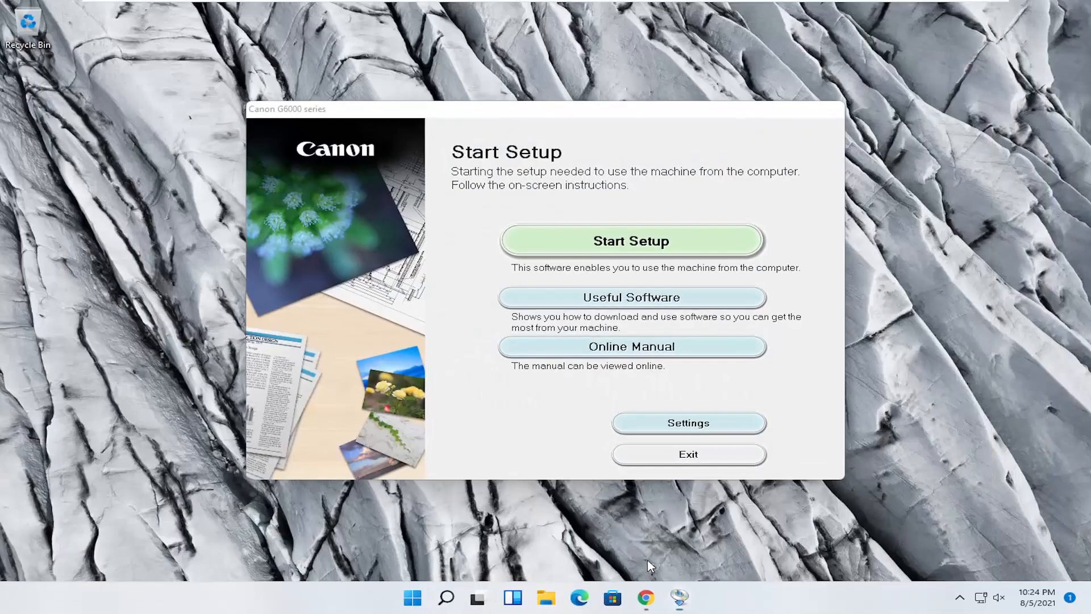
{"action": "mouse_move", "coordinate": [632, 190]}
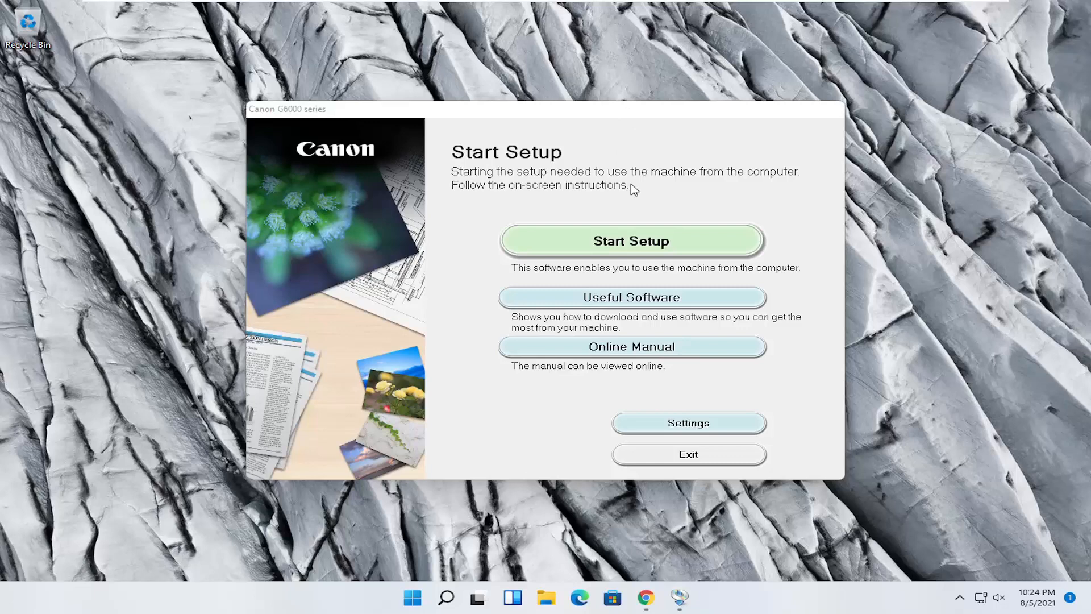
{"action": "left_click", "coordinate": [630, 239]}
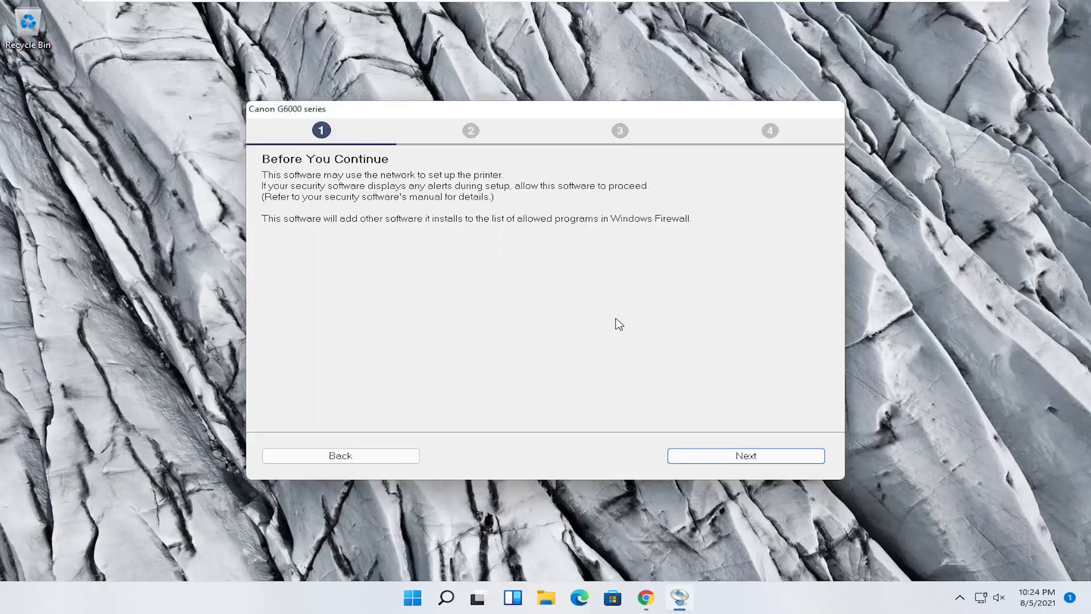
- Continue past Before You Continue and accept the license agreement
{"action": "left_click", "coordinate": [746, 455]}
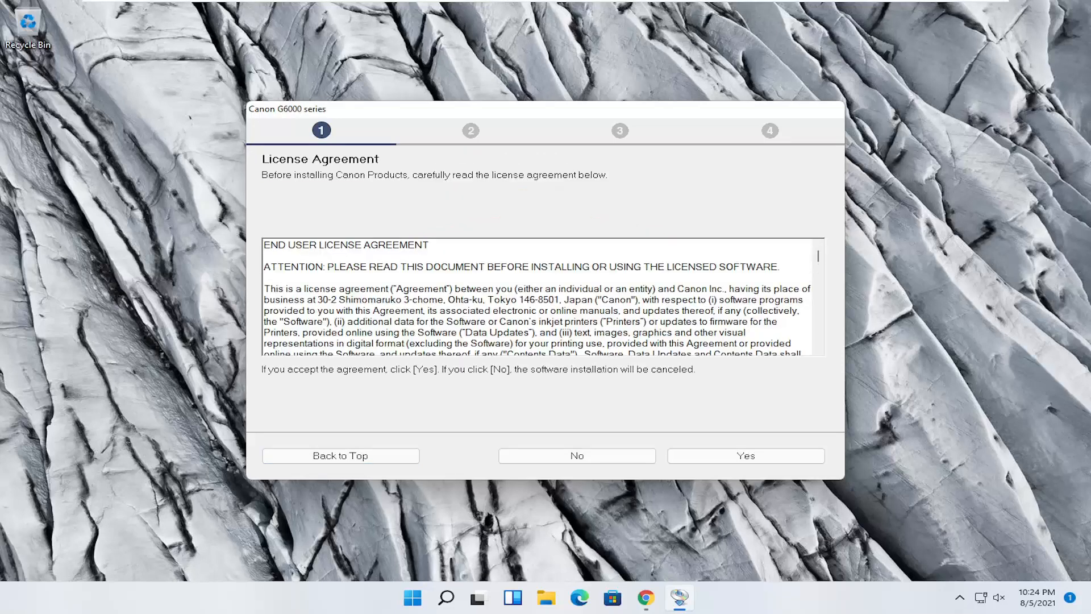
{"action": "mouse_move", "coordinate": [615, 225]}
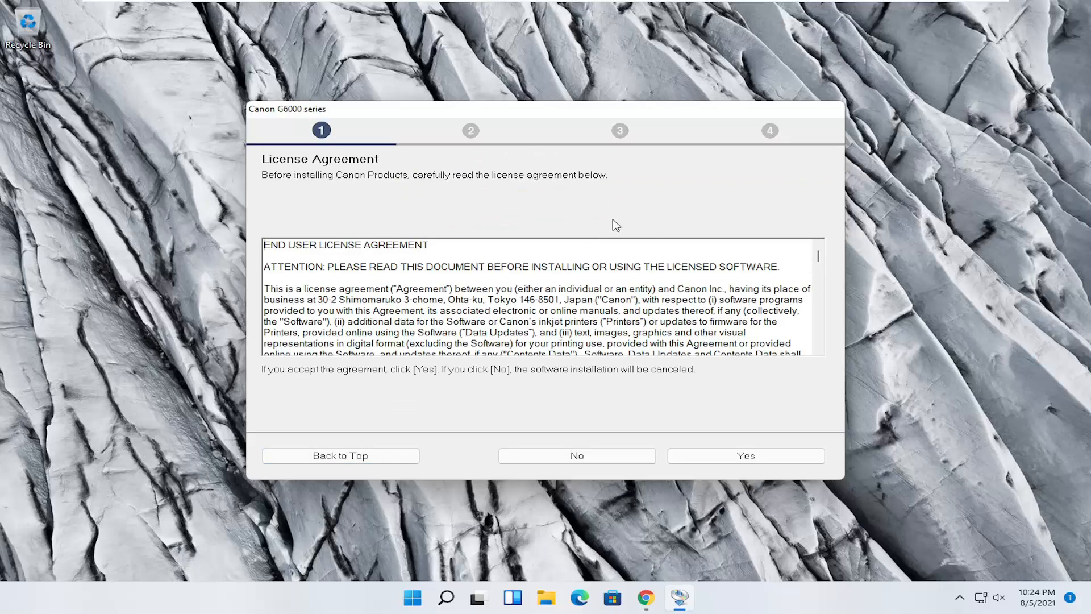
{"action": "left_click", "coordinate": [745, 455]}
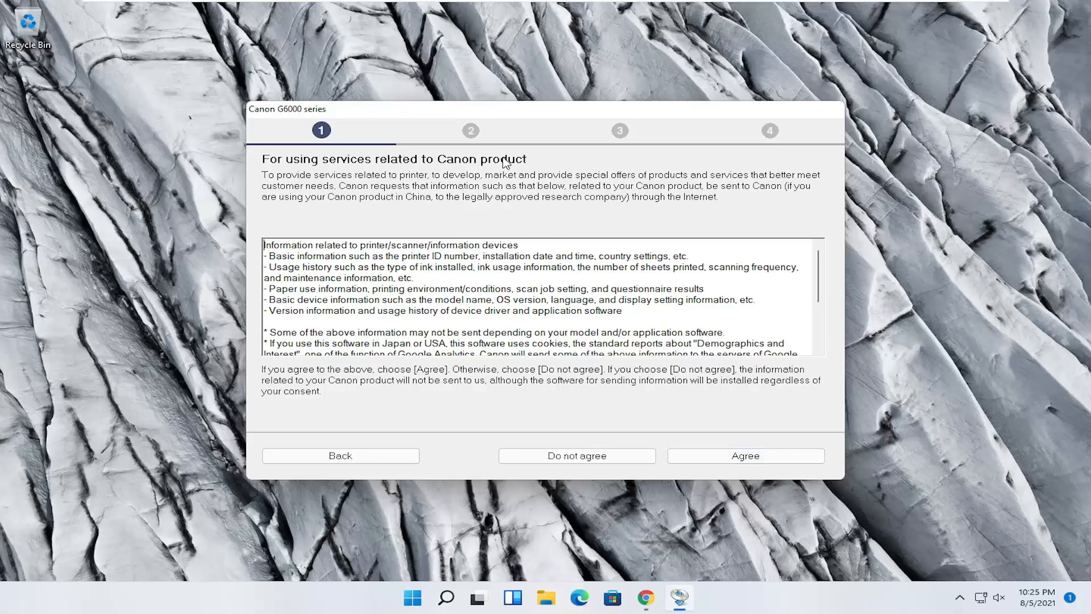
{"action": "mouse_move", "coordinate": [576, 455]}
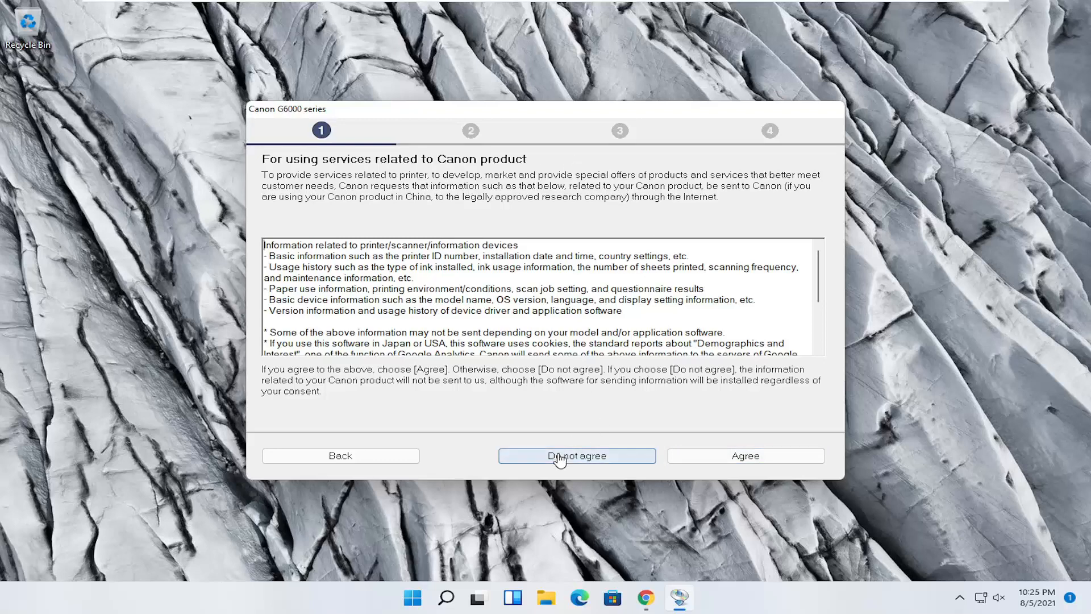
- Decline sending product information to Canon and confirm the choice
{"action": "left_click", "coordinate": [576, 455]}
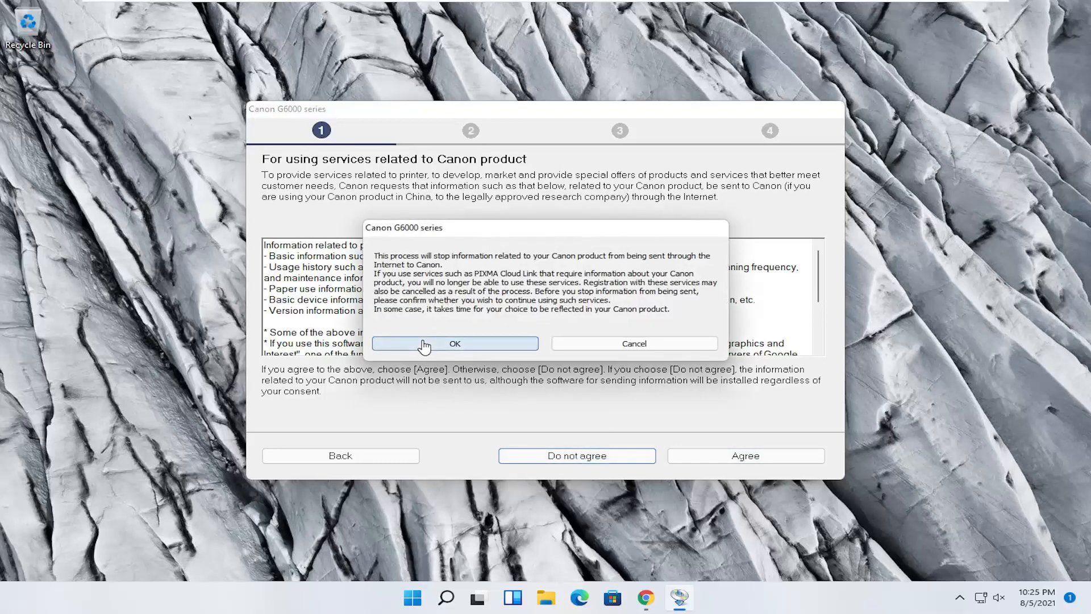
{"action": "left_click", "coordinate": [454, 343]}
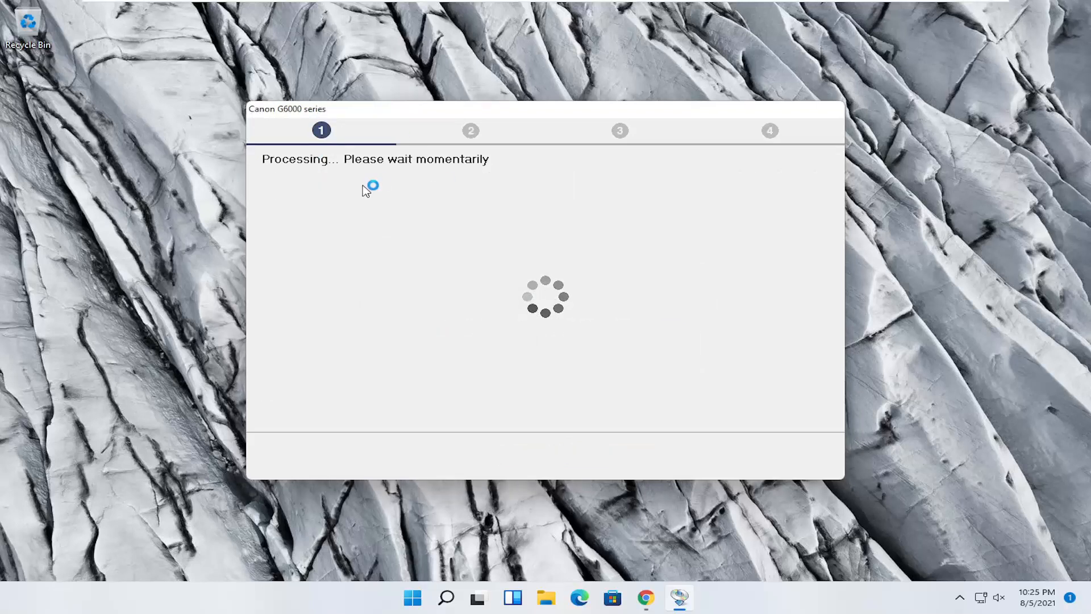
{"action": "mouse_move", "coordinate": [320, 213]}
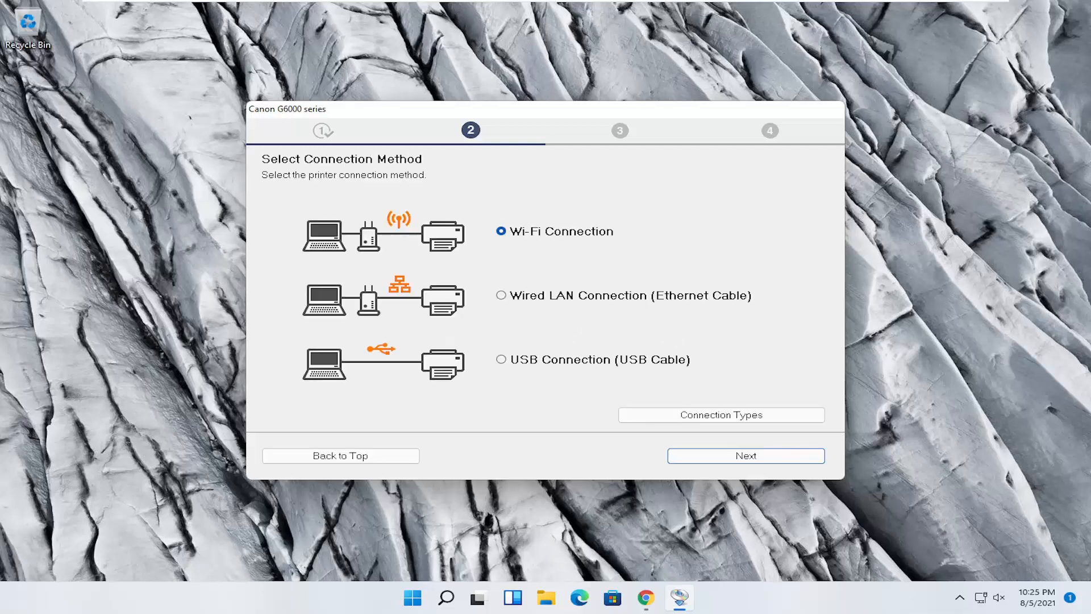
{"action": "mouse_move", "coordinate": [480, 309]}
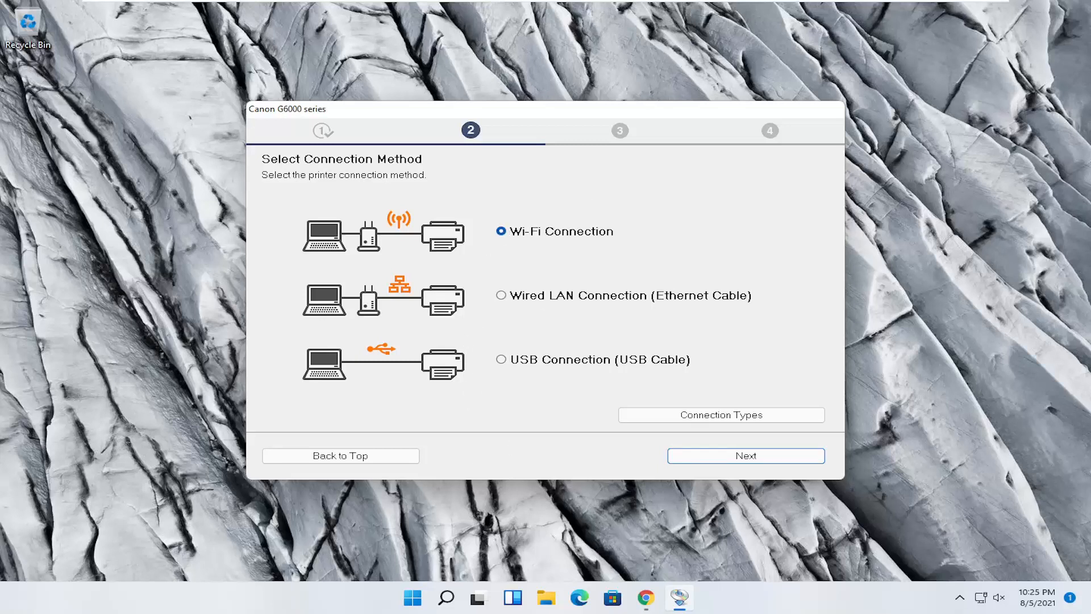
{"action": "mouse_move", "coordinate": [438, 442]}
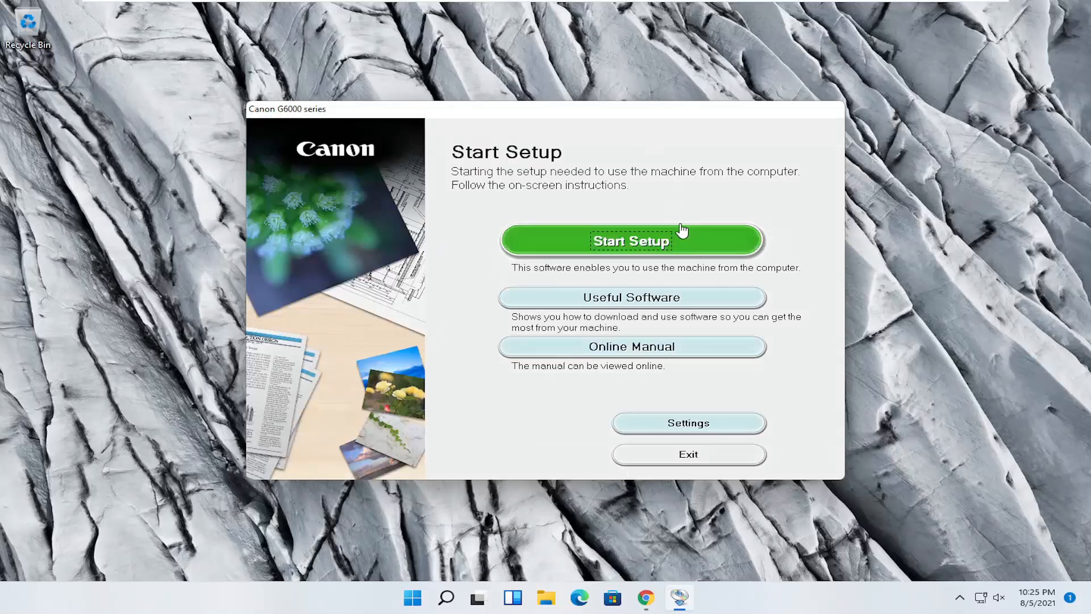
- Start the setup again from the start screen, reaching Before You Continue
{"action": "left_click", "coordinate": [631, 240]}
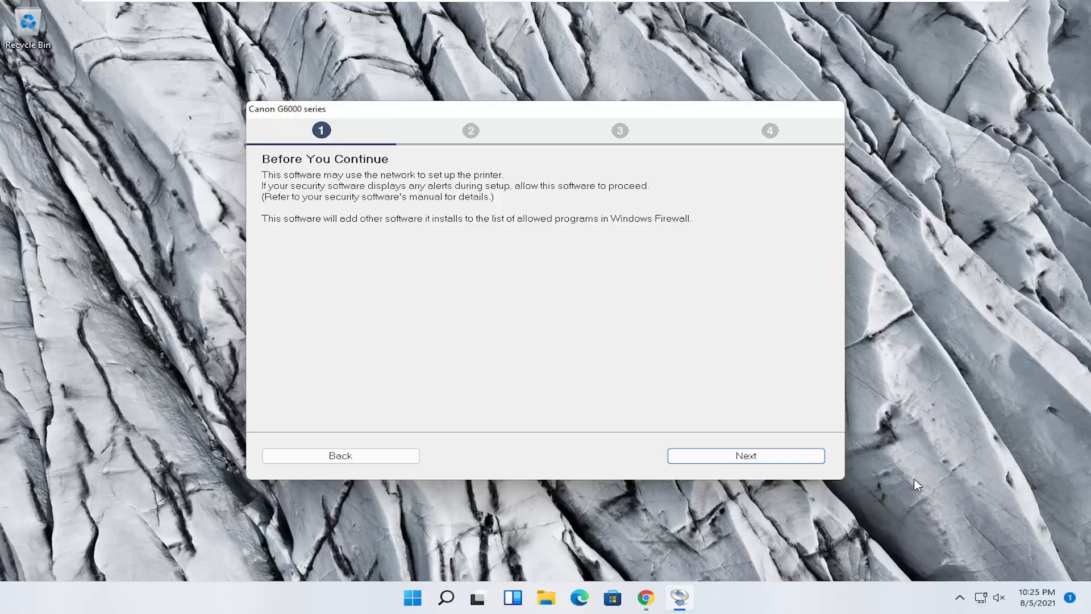